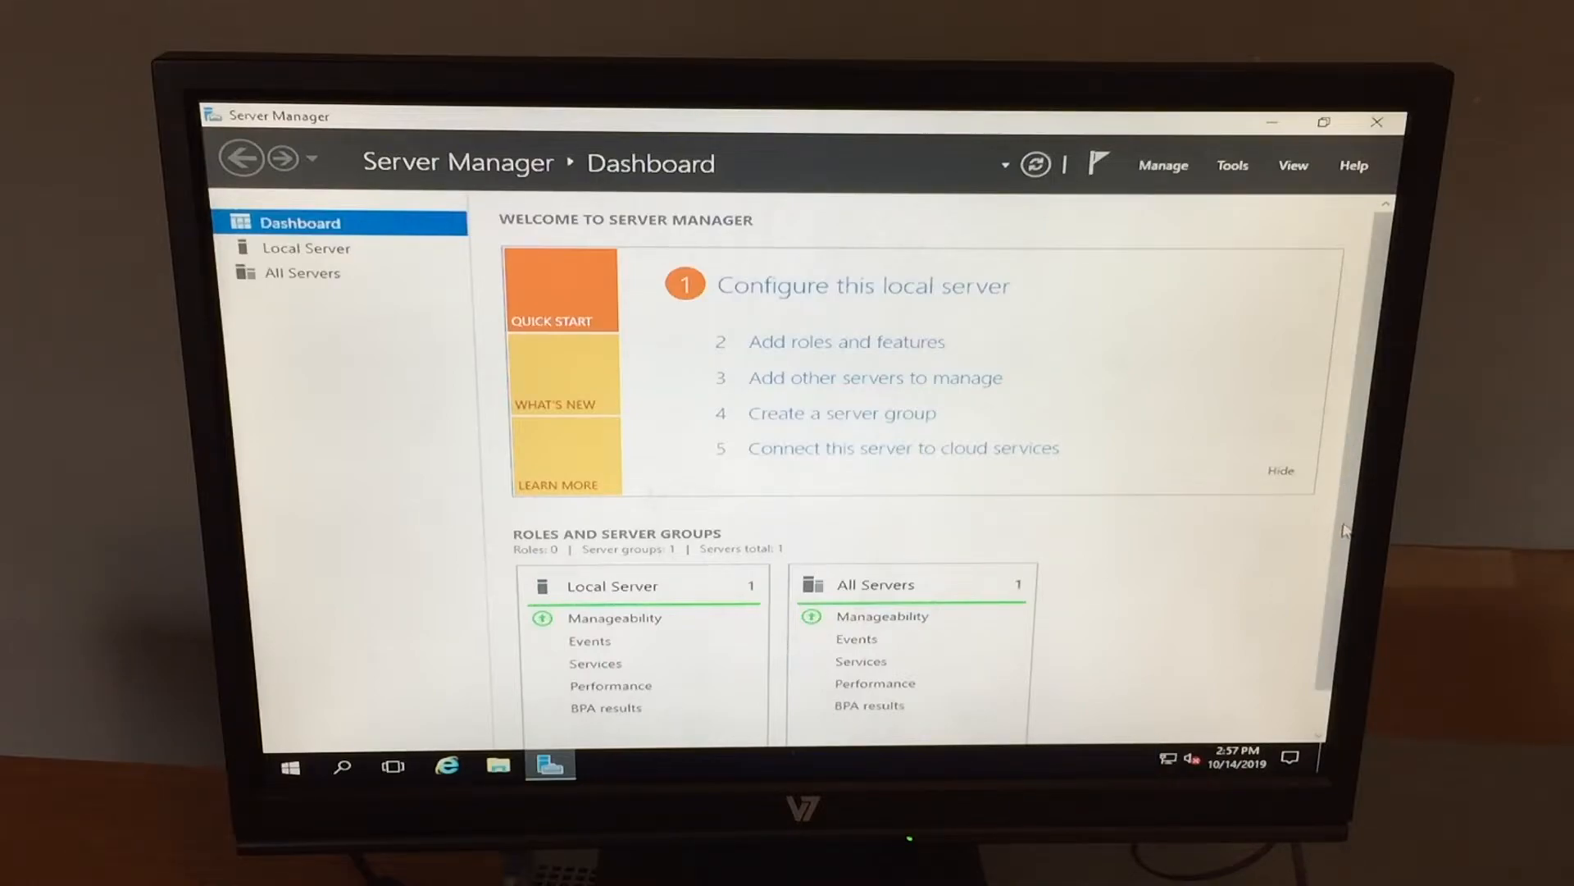
mouse_move(1320, 738)
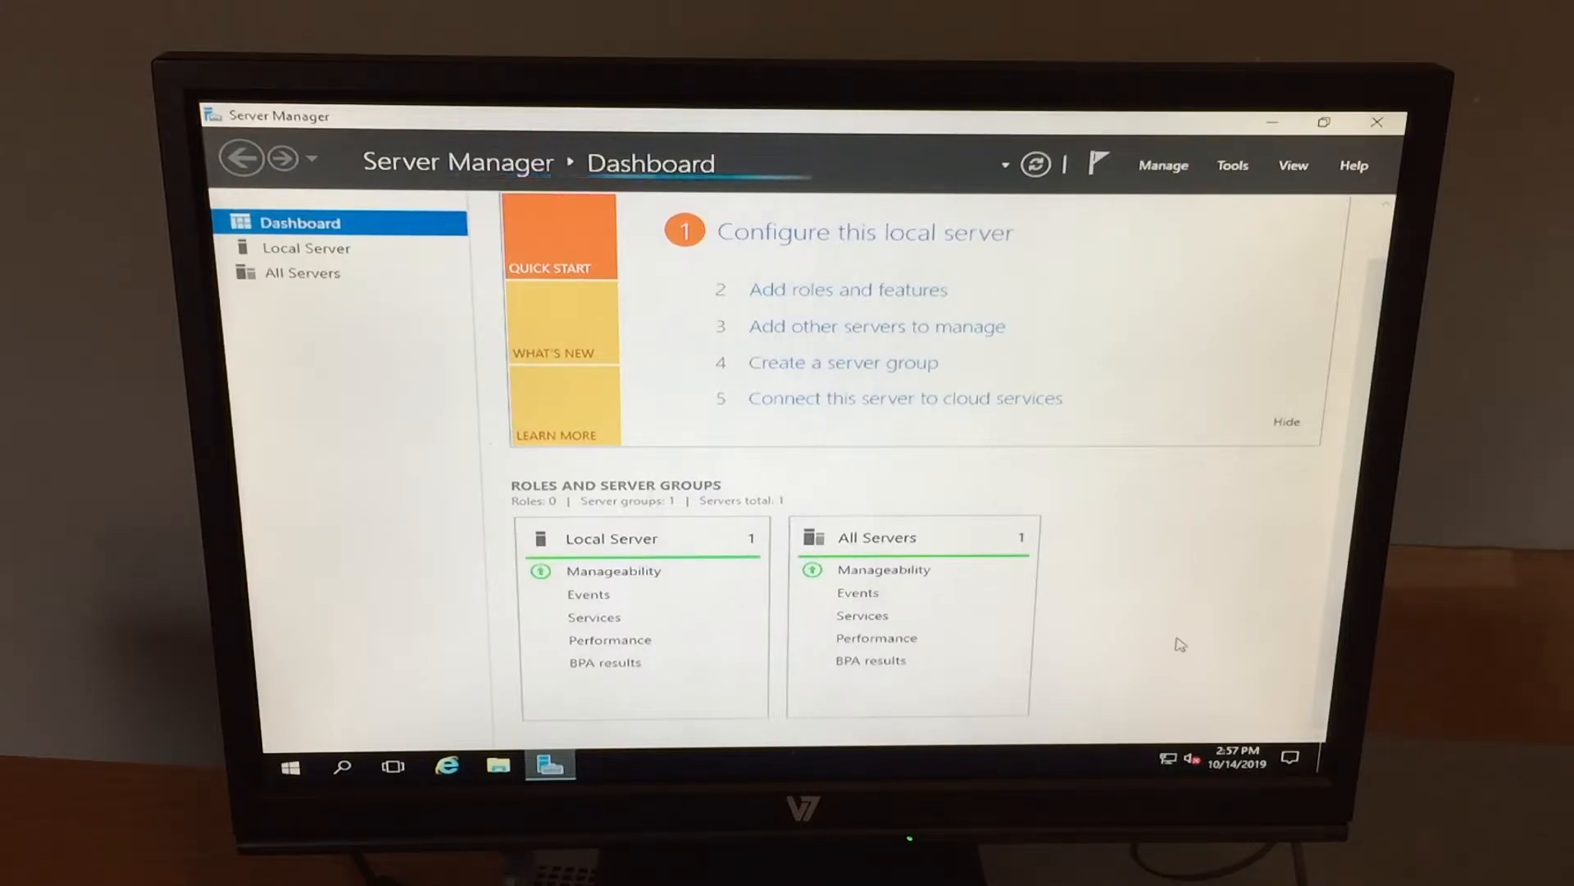
mouse_move(1290, 545)
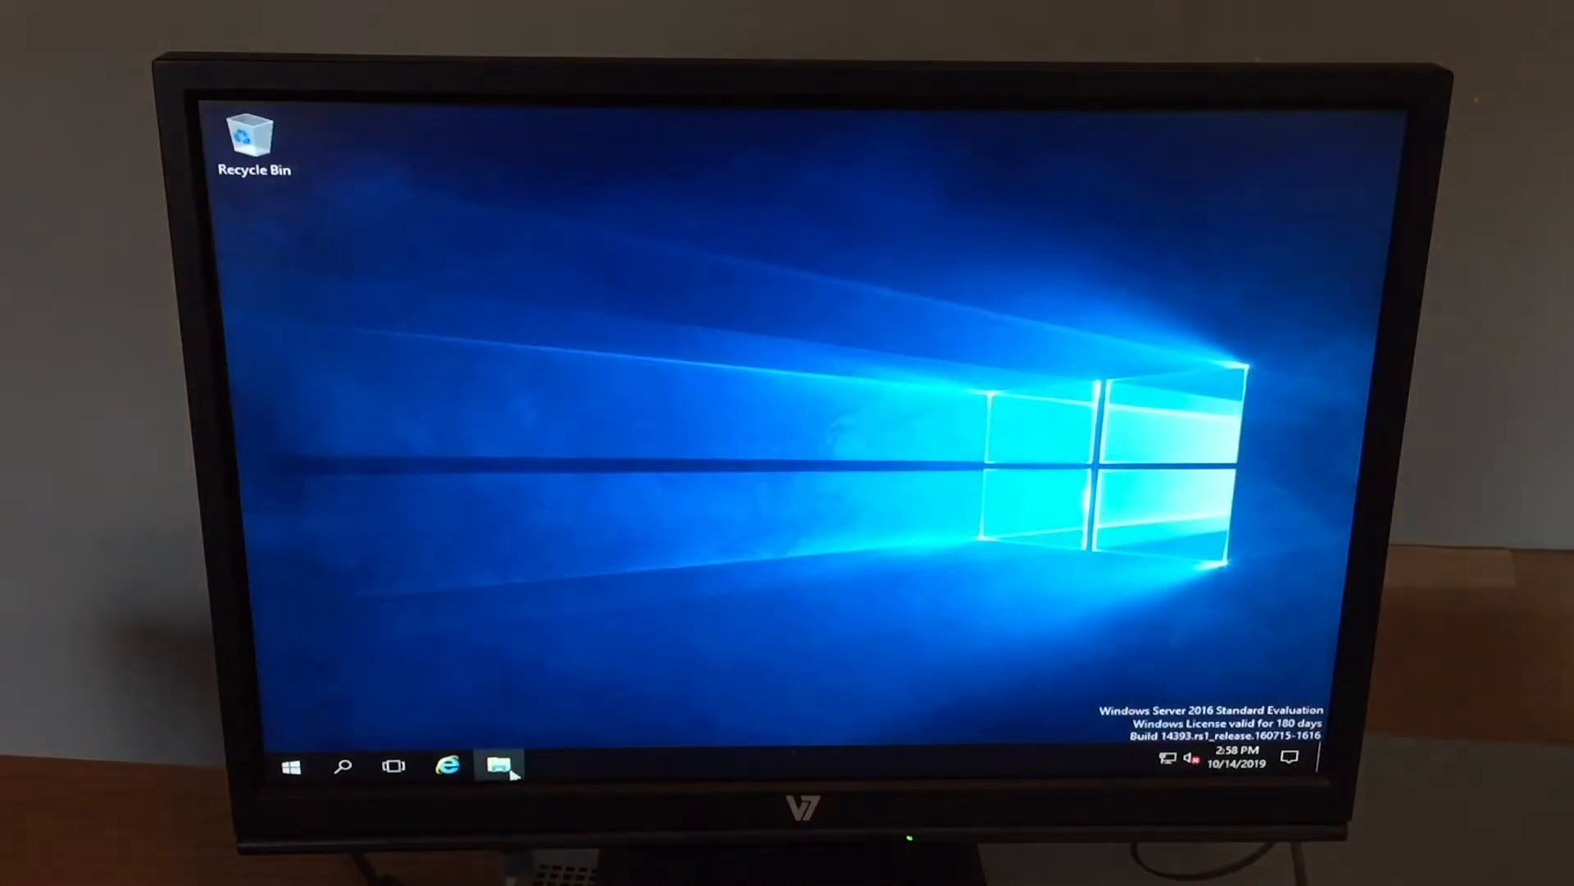
- Browse to This PC showing Local Disk (C:) and DVD Drive (D:) with the Computer ribbon commands
left_click(499, 766)
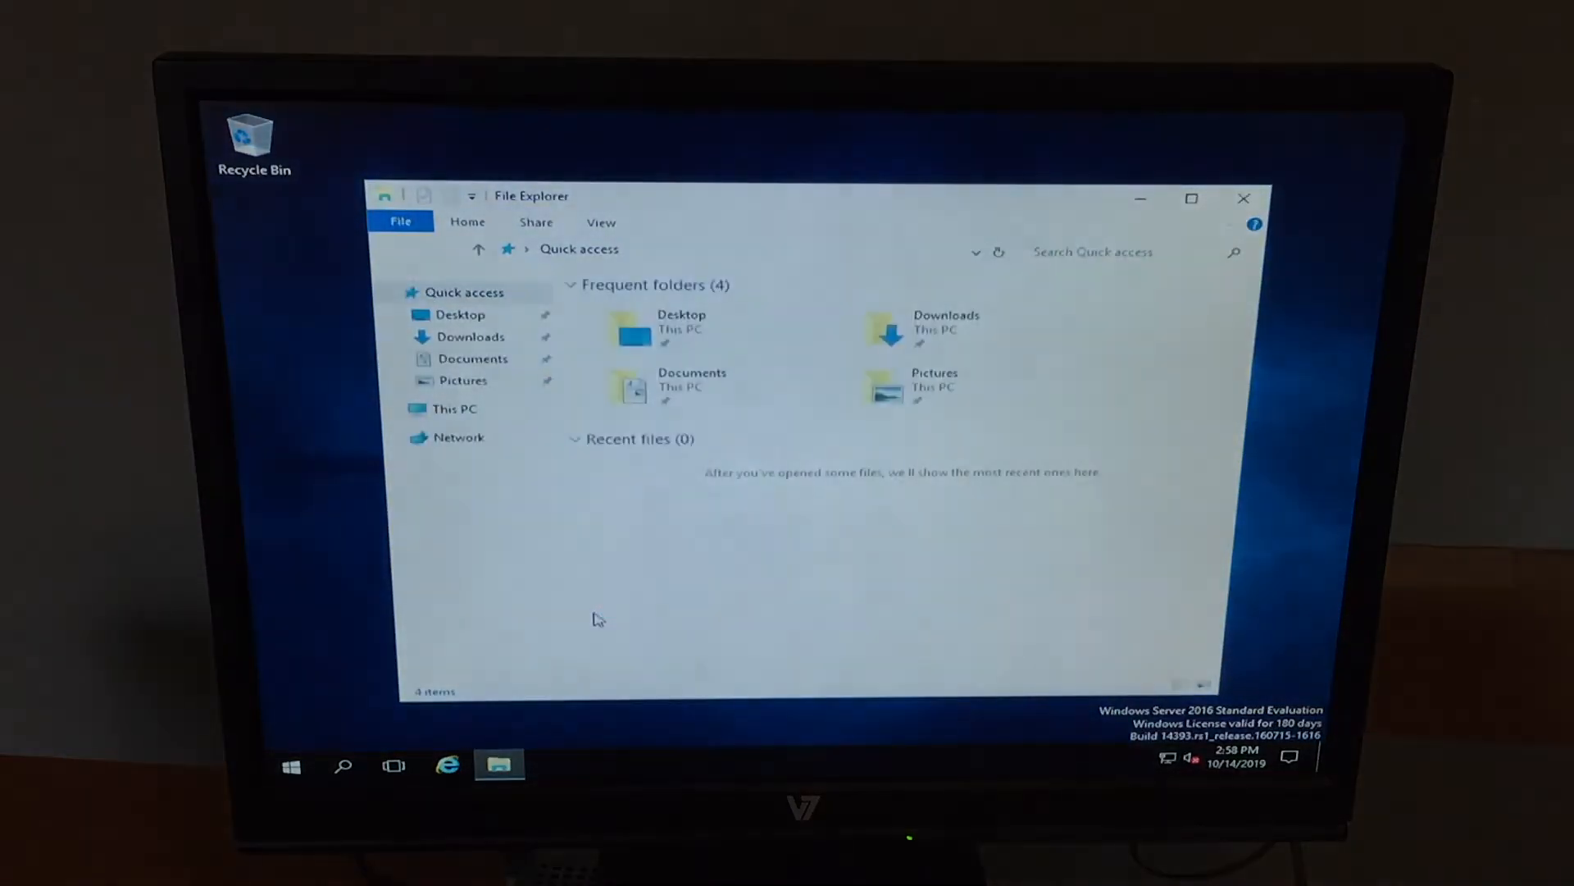
left_click(454, 408)
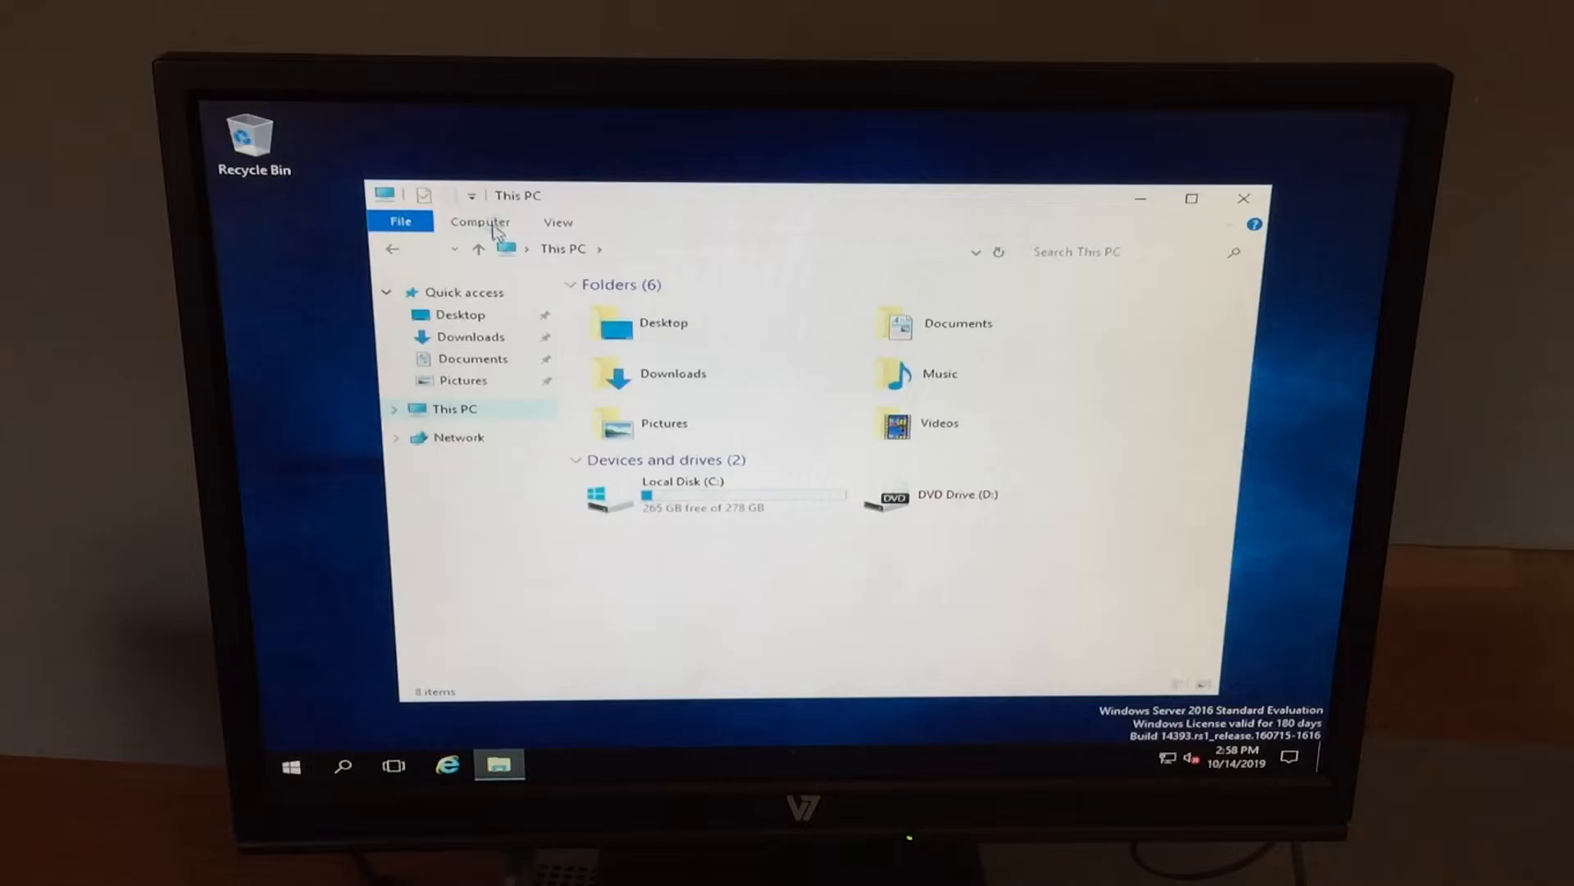
left_click(480, 221)
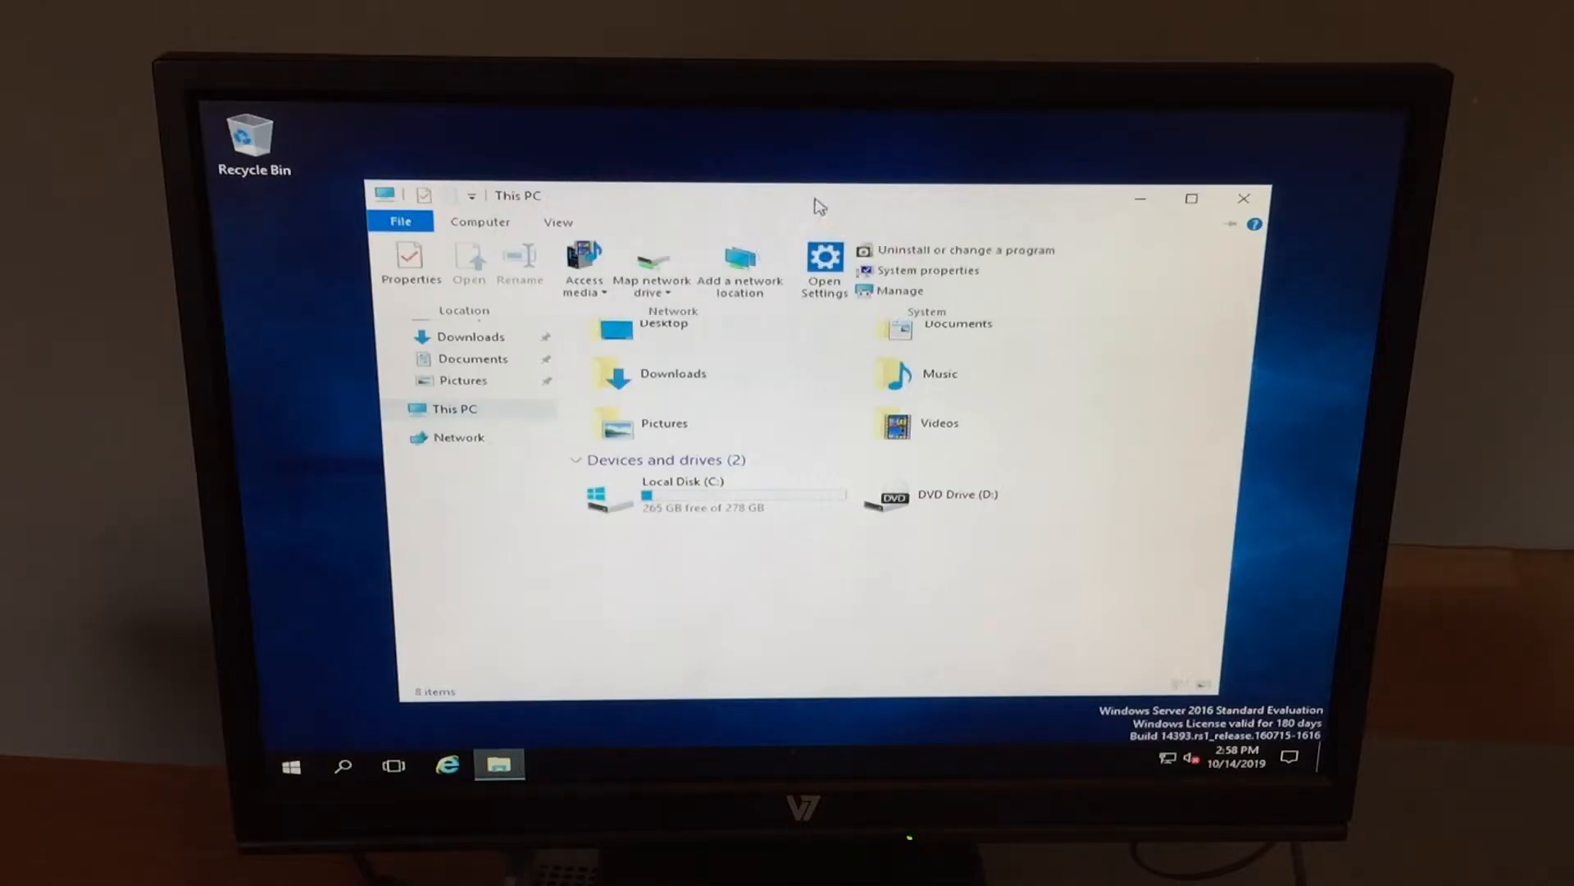